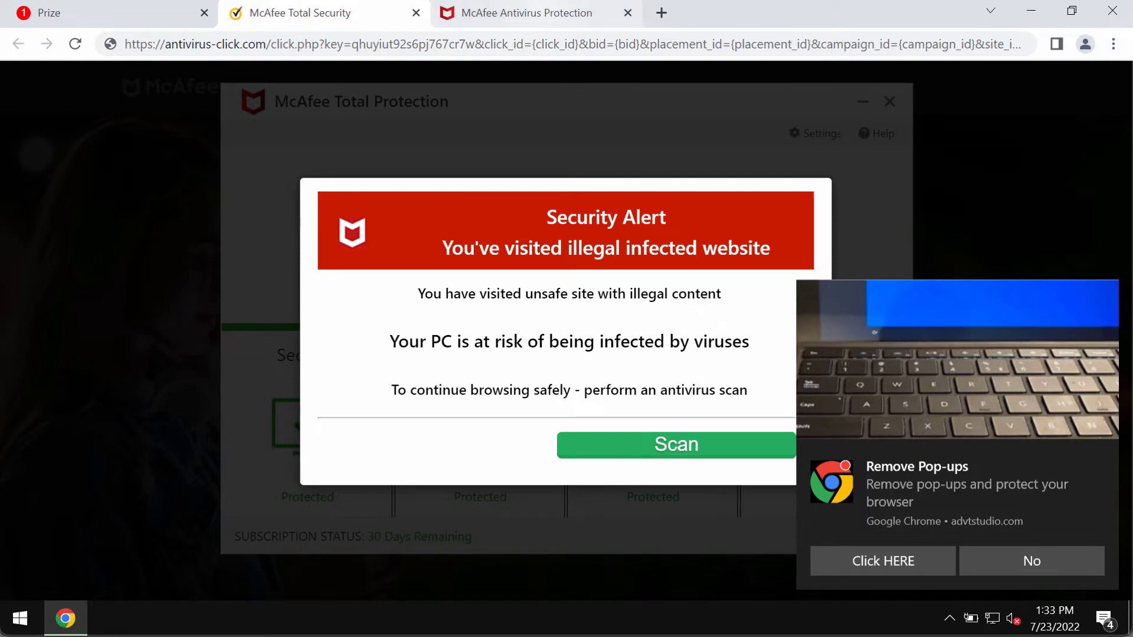
pyautogui.moveTo(301, 77)
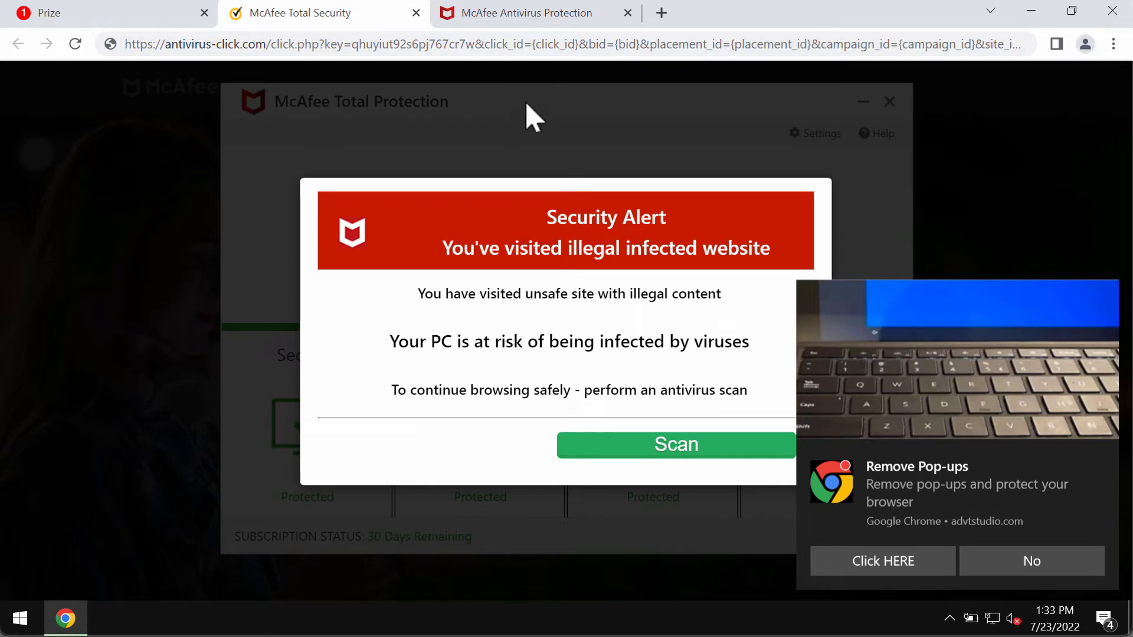
pyautogui.moveTo(419, 200)
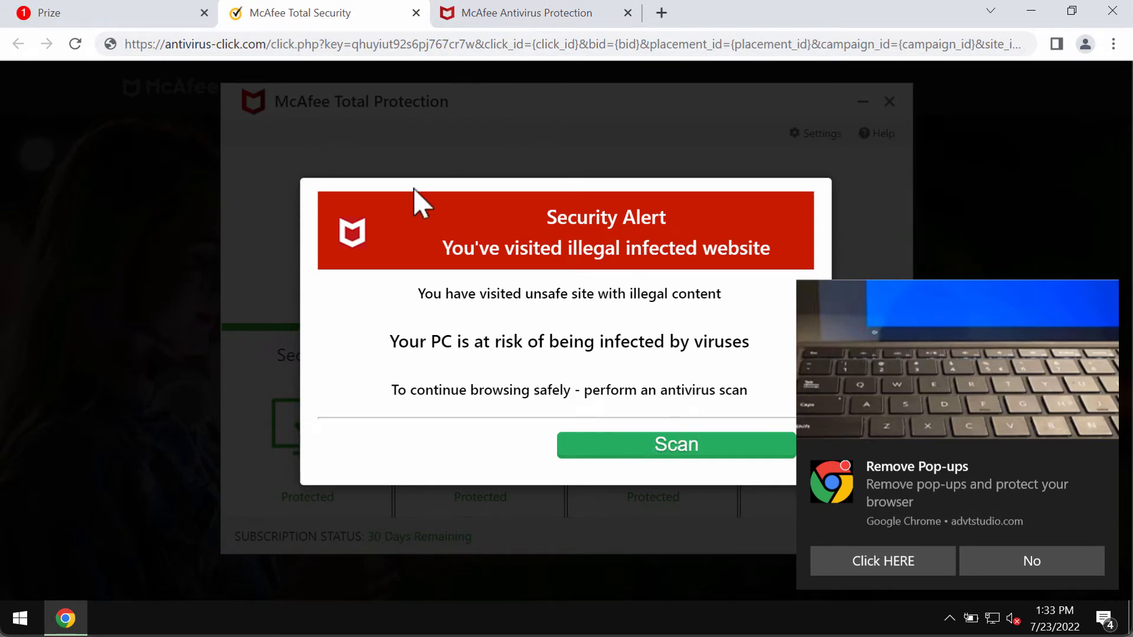
# Launch Control Panel via a Start search for 'co', then land on a blank Chrome tab.
pyautogui.rightClick(19, 618)
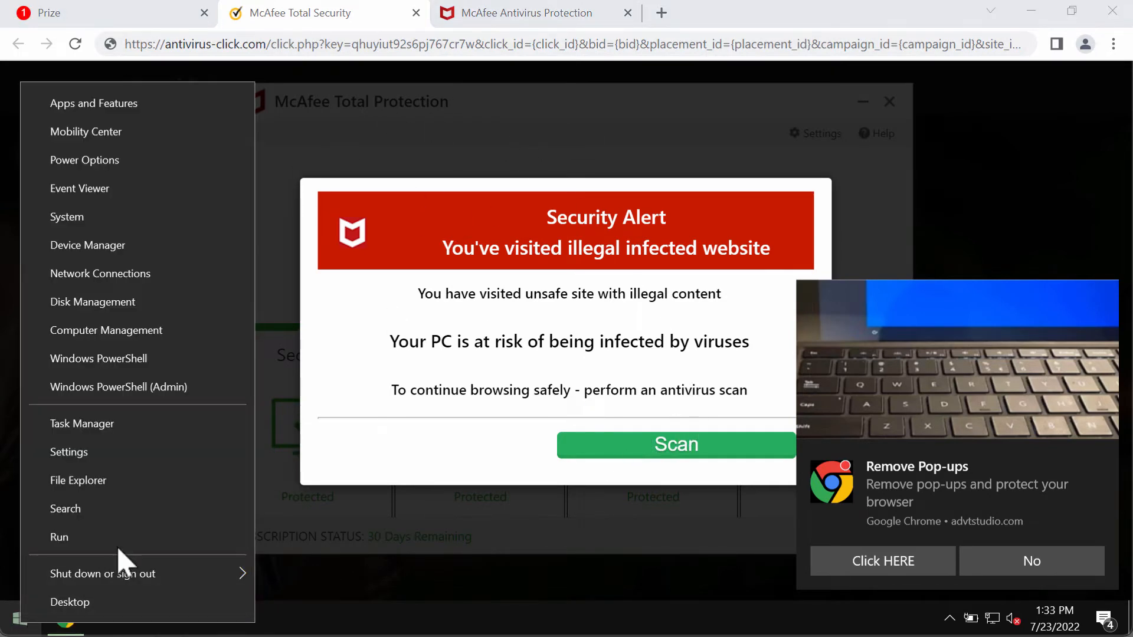
pyautogui.write('co')
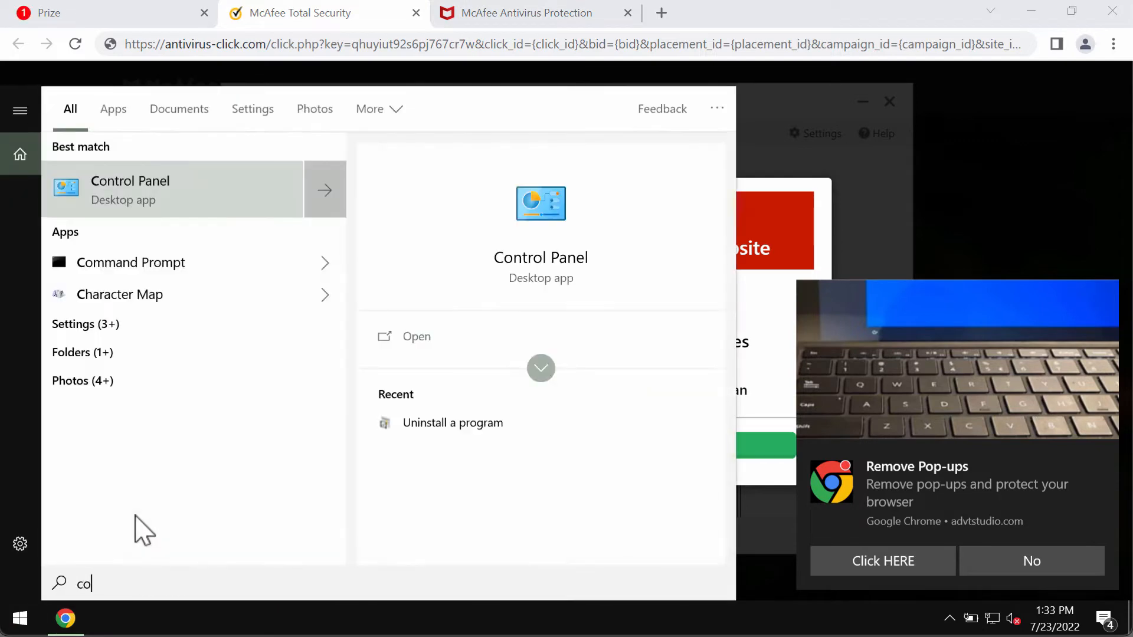
pyautogui.click(130, 189)
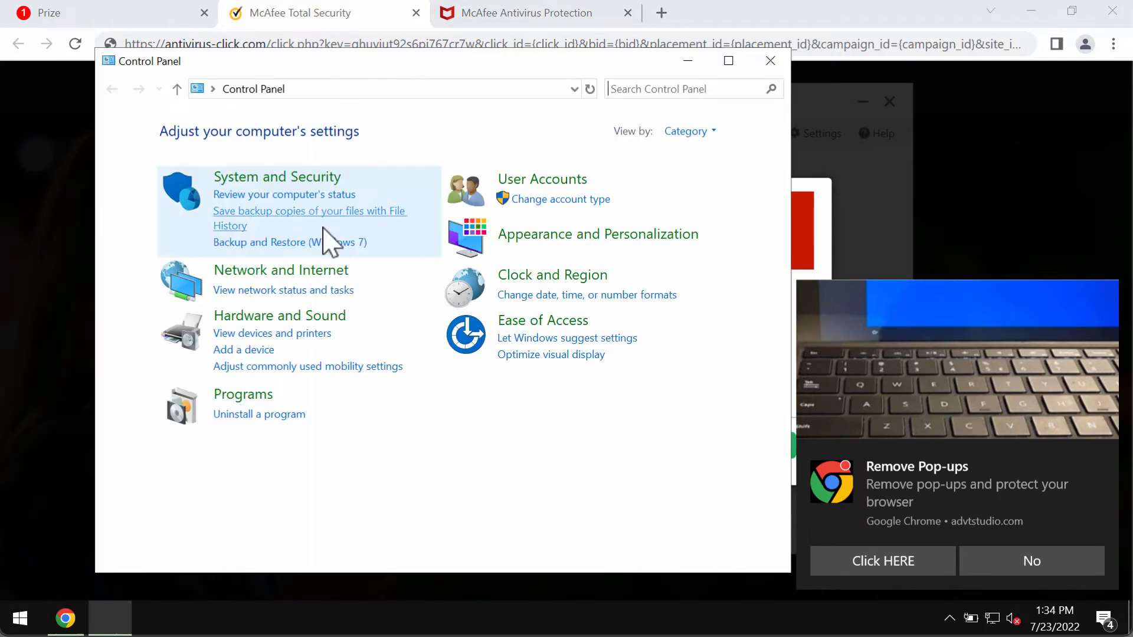
pyautogui.click(260, 415)
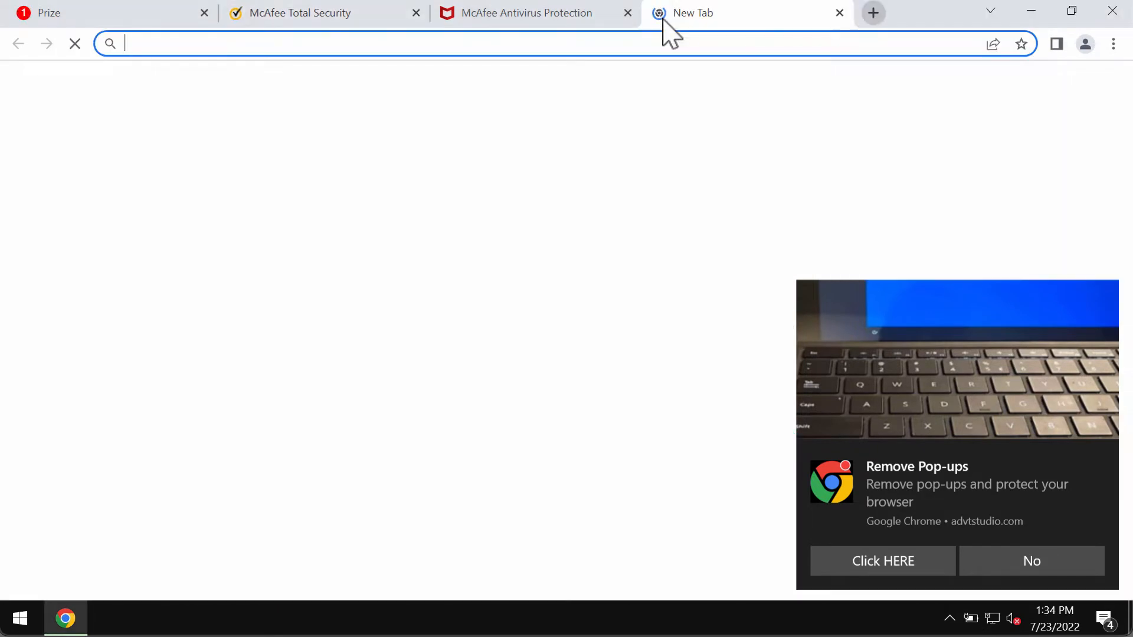
# Enter combocleaner.com in the address bar, then launch Combo Cleaner from its desktop shortcut.
pyautogui.write('combocleaner.com')
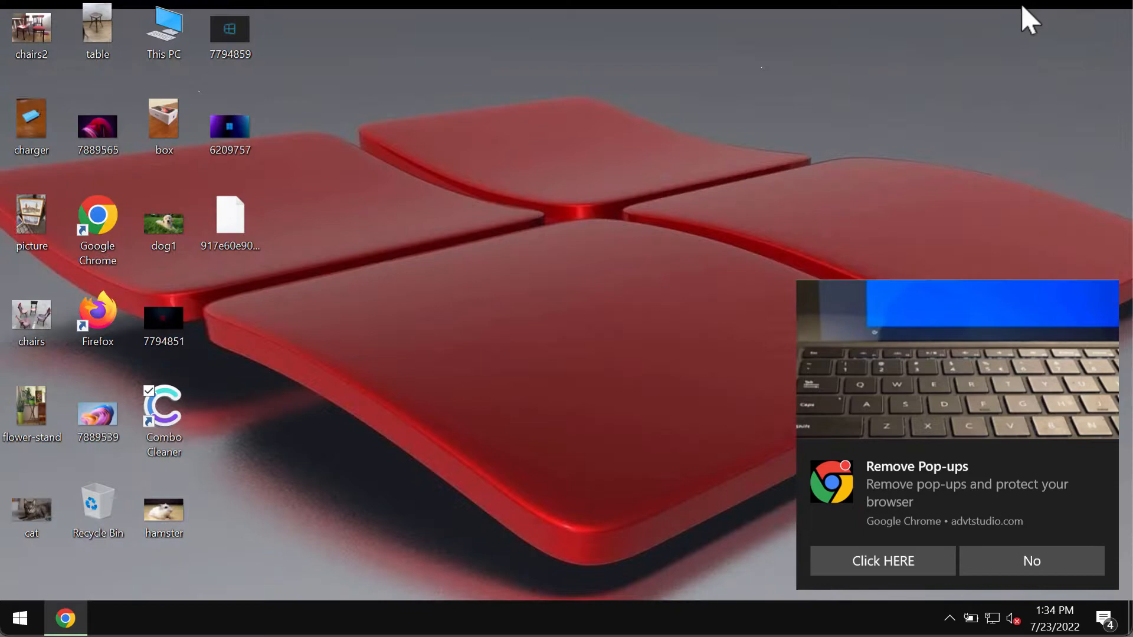
pyautogui.doubleClick(163, 413)
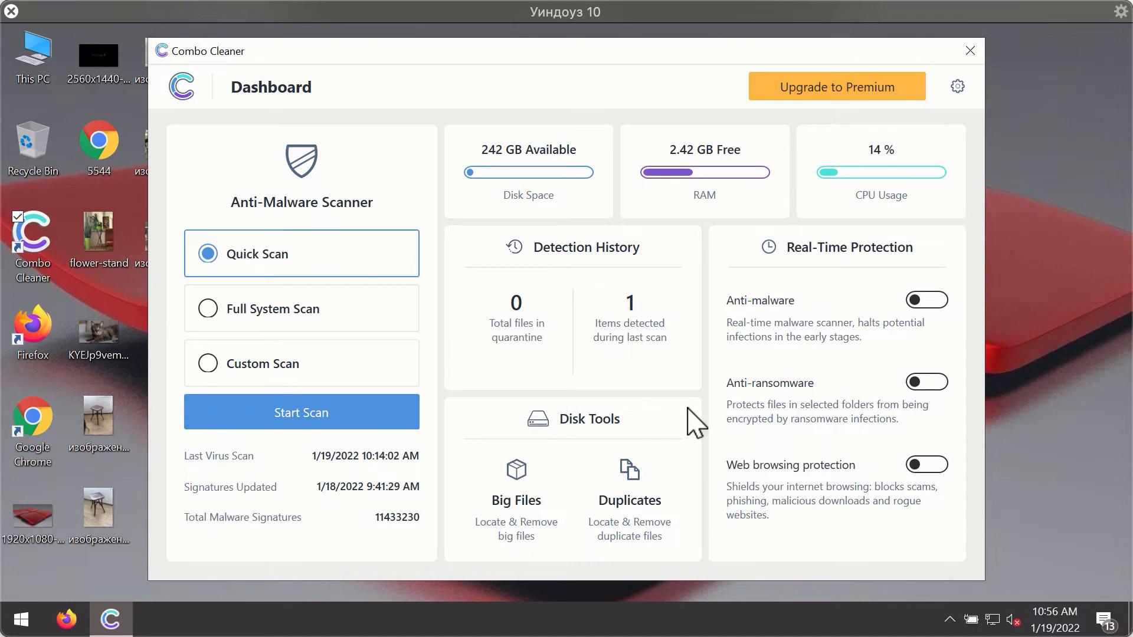
pyautogui.moveTo(732, 179)
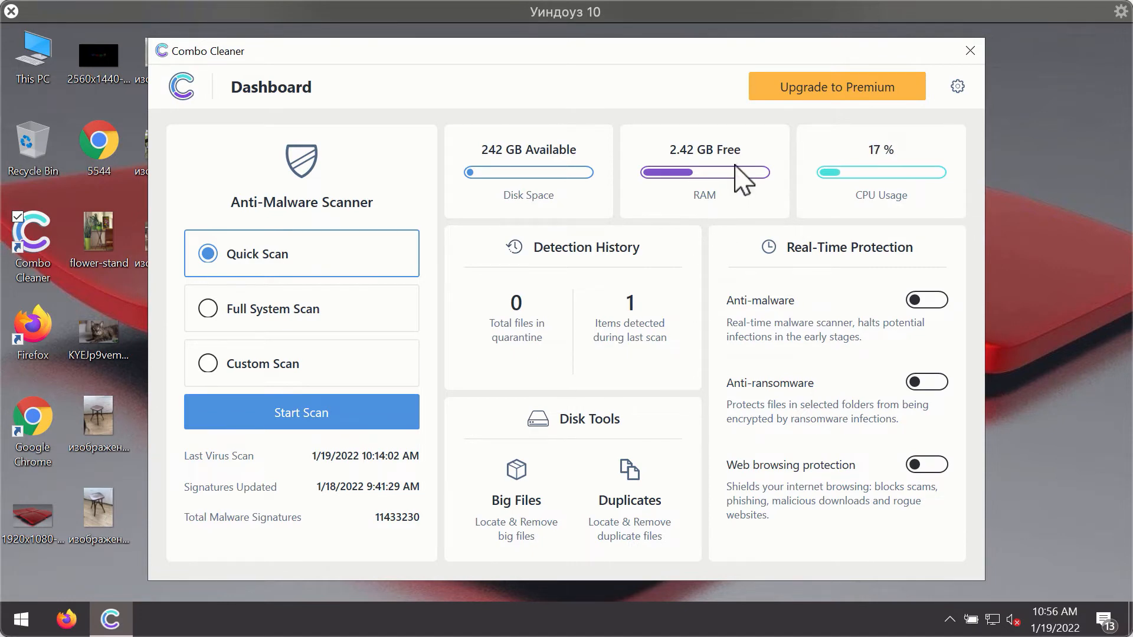
pyautogui.moveTo(649, 198)
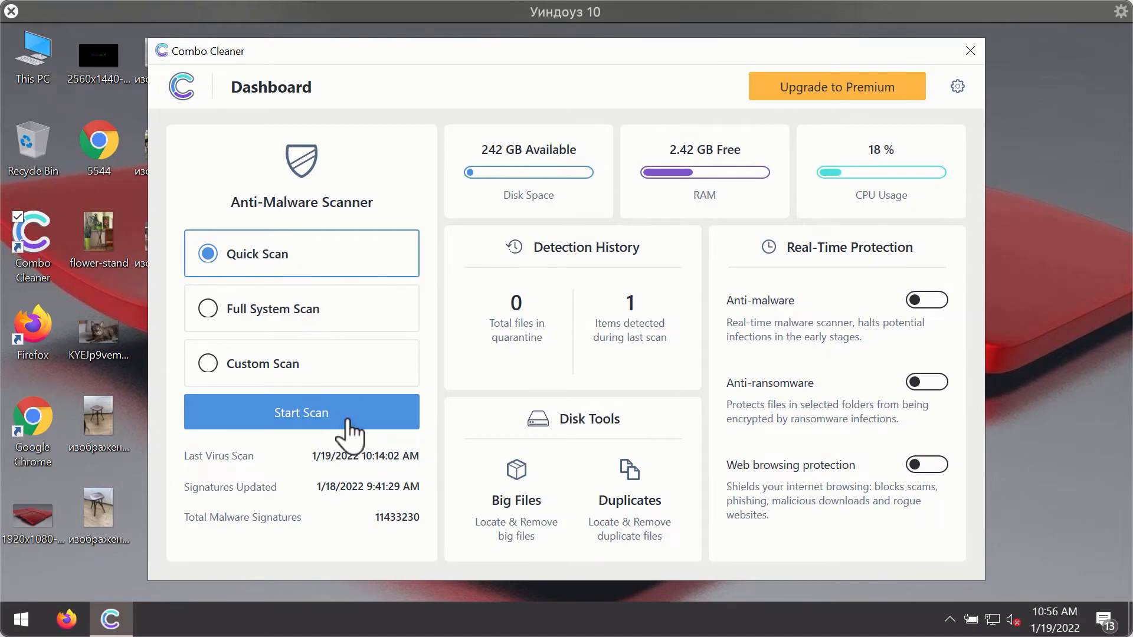
# Begin a Quick Scan from the Combo Cleaner dashboard.
pyautogui.click(301, 412)
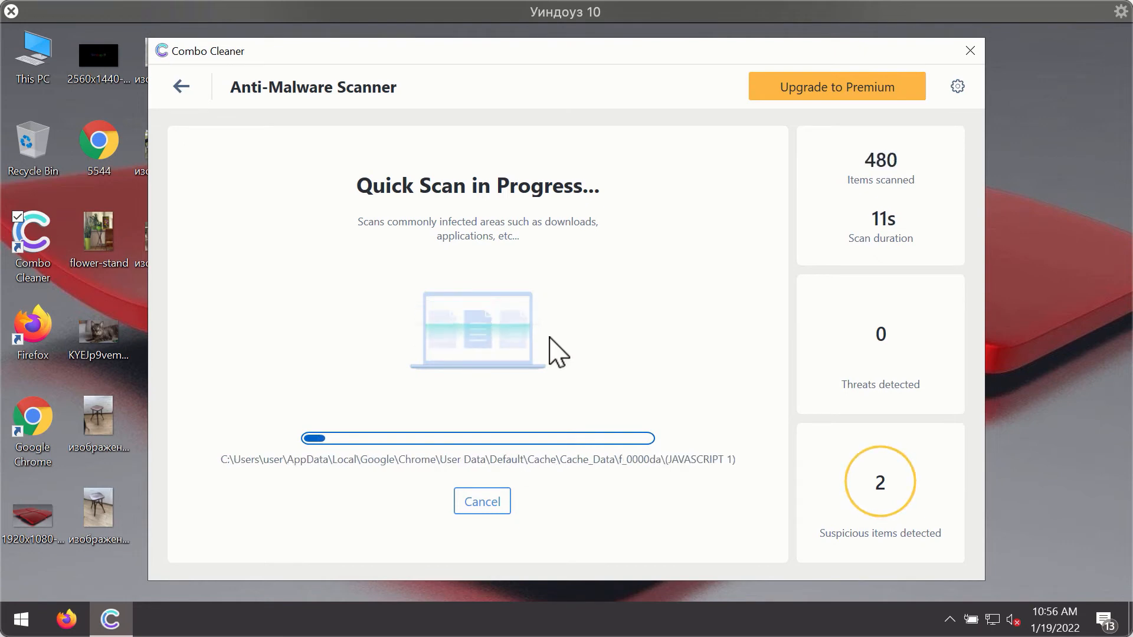
pyautogui.moveTo(707, 333)
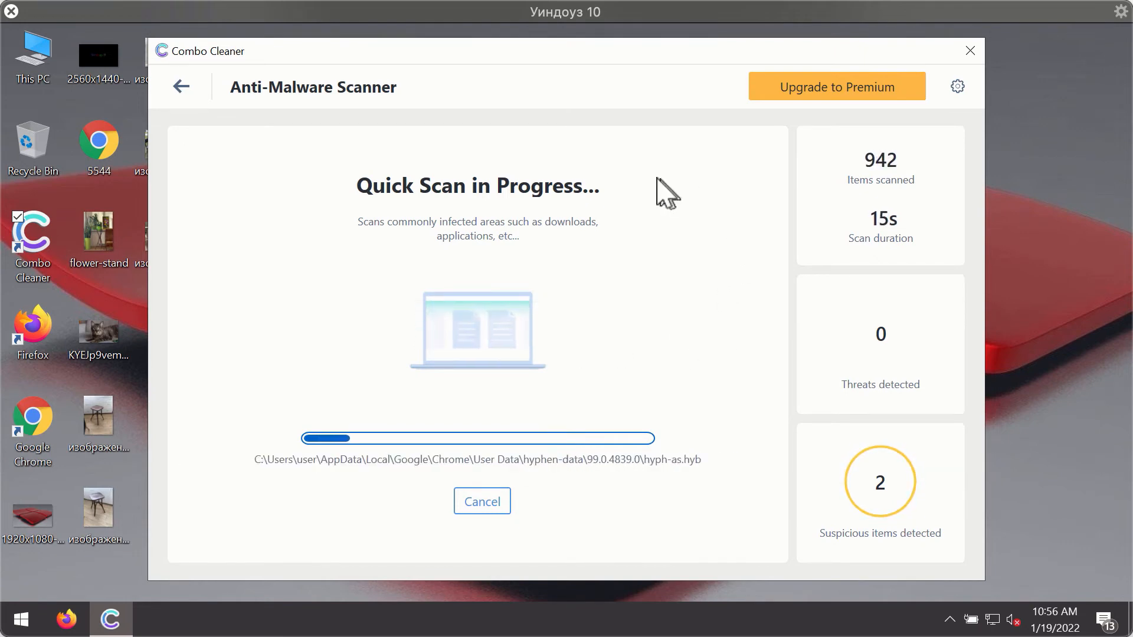
pyautogui.moveTo(630, 83)
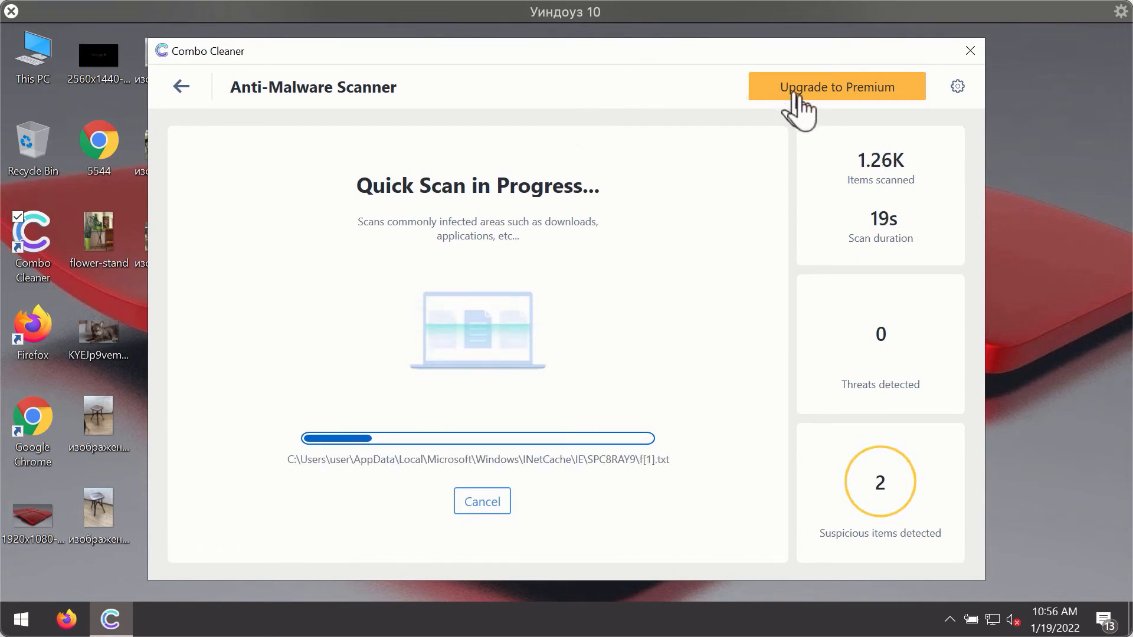
pyautogui.moveTo(961, 94)
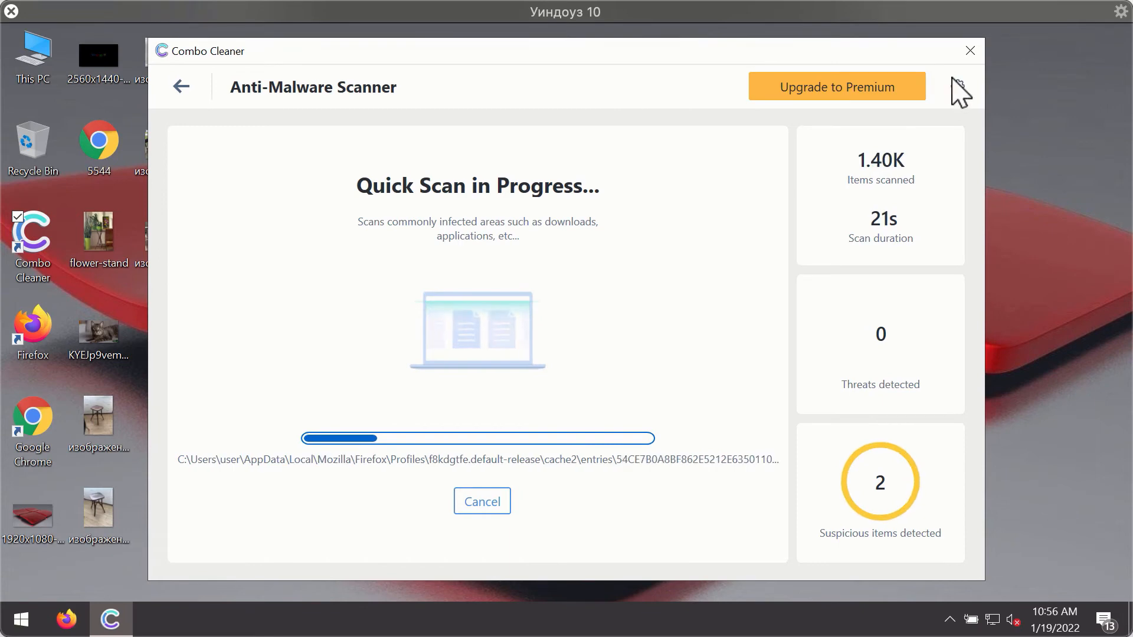
# View the Anti-Ransomware settings, showing no protected folders or trusted programs.
pyautogui.click(958, 87)
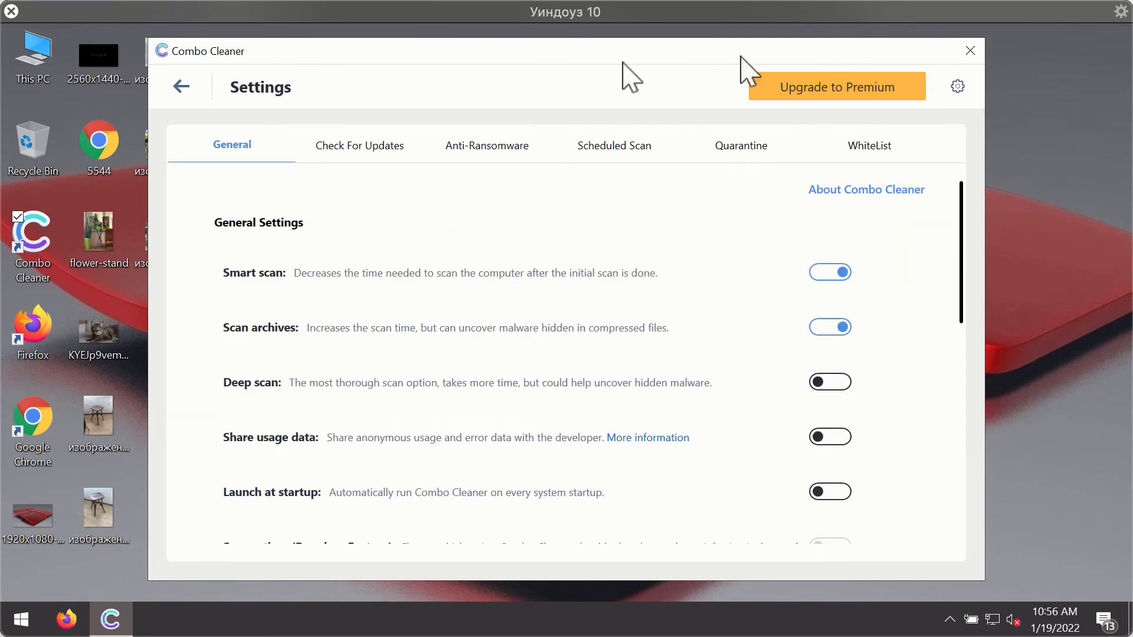
pyautogui.moveTo(477, 148)
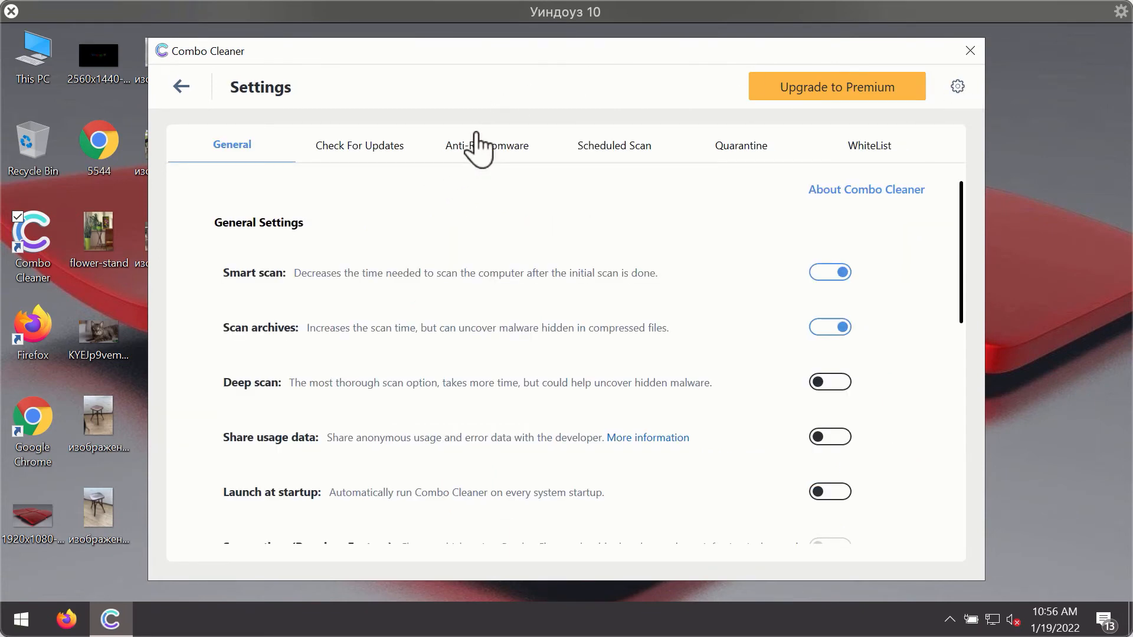
pyautogui.click(486, 145)
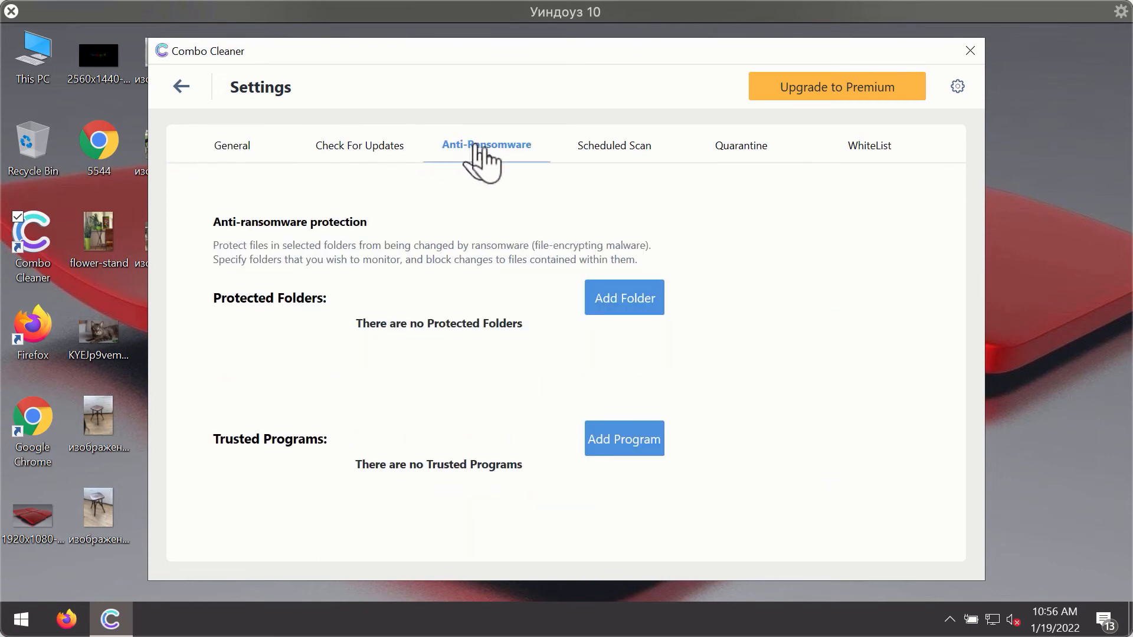
pyautogui.moveTo(483, 162)
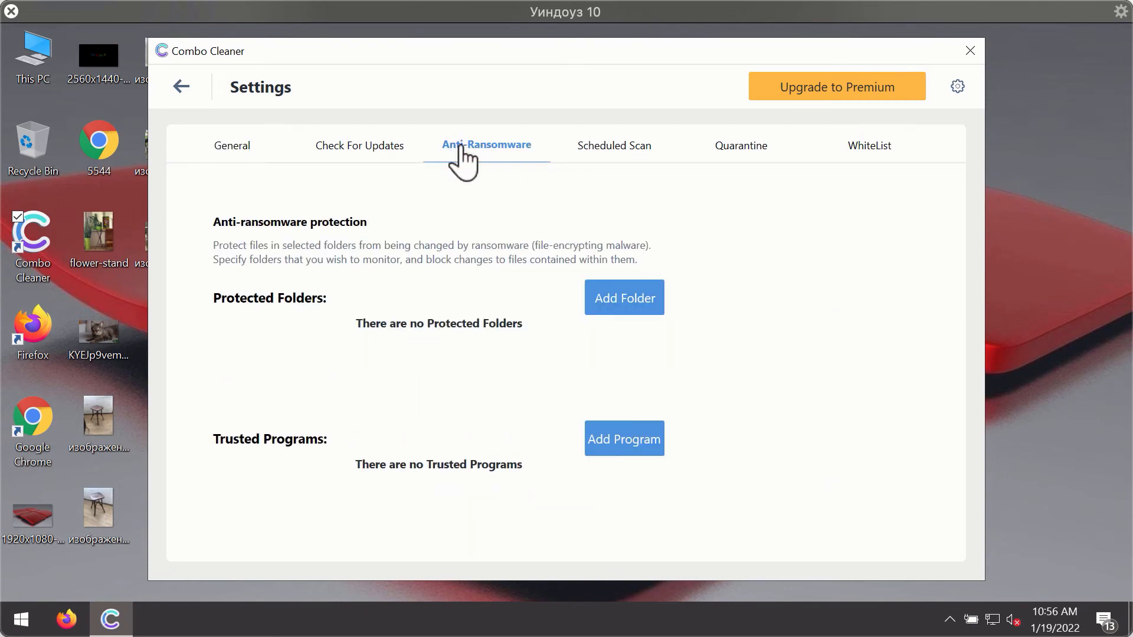
pyautogui.moveTo(746, 118)
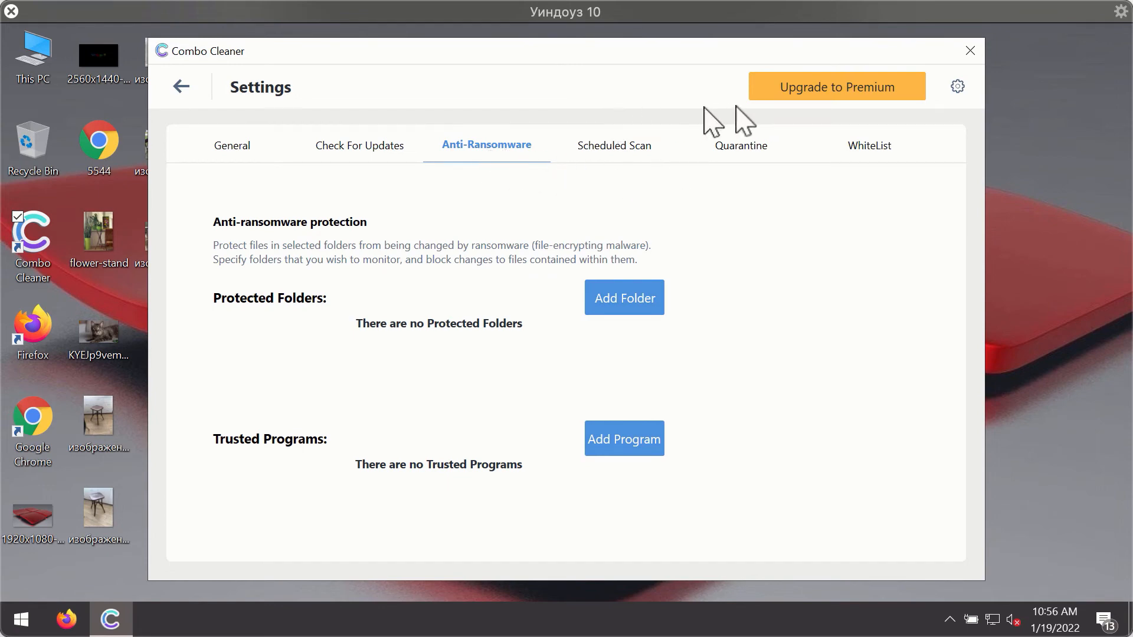
pyautogui.moveTo(533, 152)
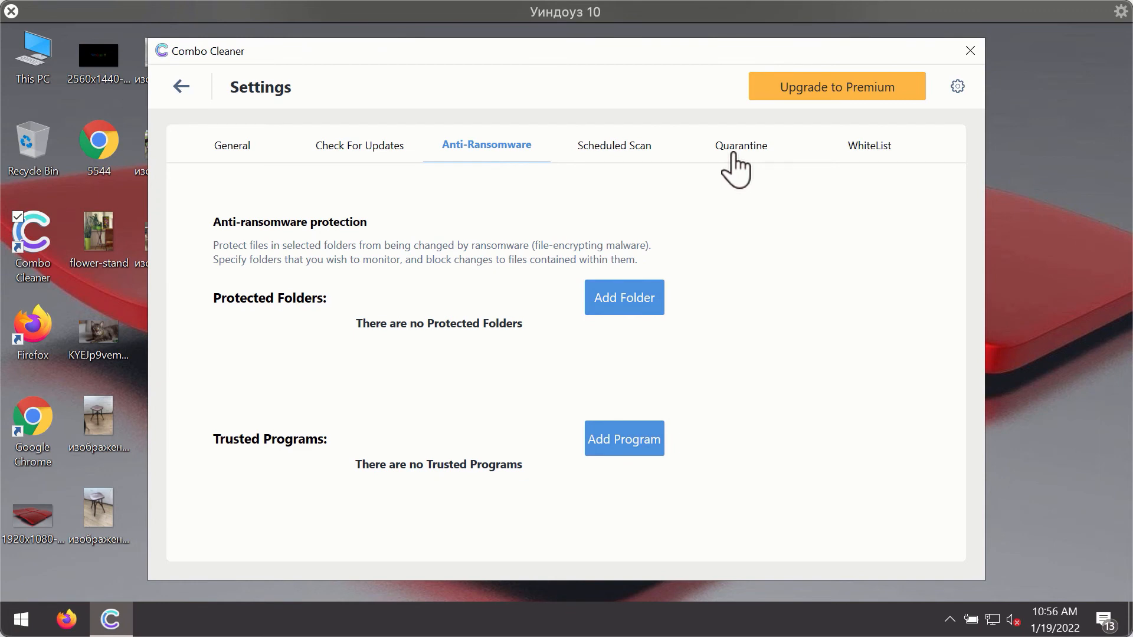
pyautogui.moveTo(708, 171)
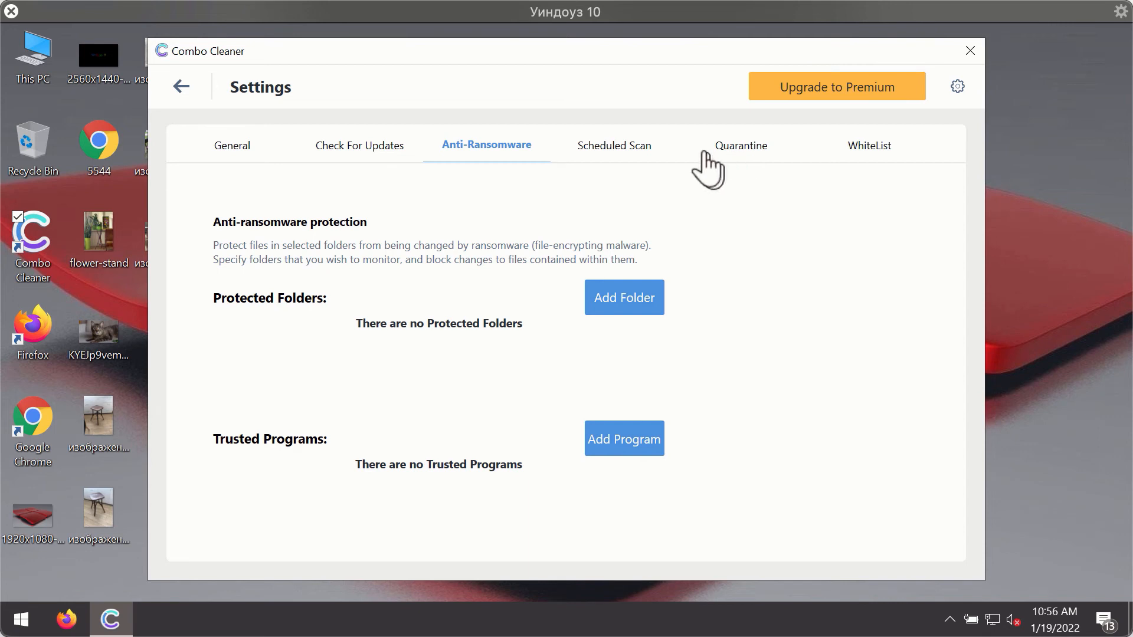
pyautogui.moveTo(699, 80)
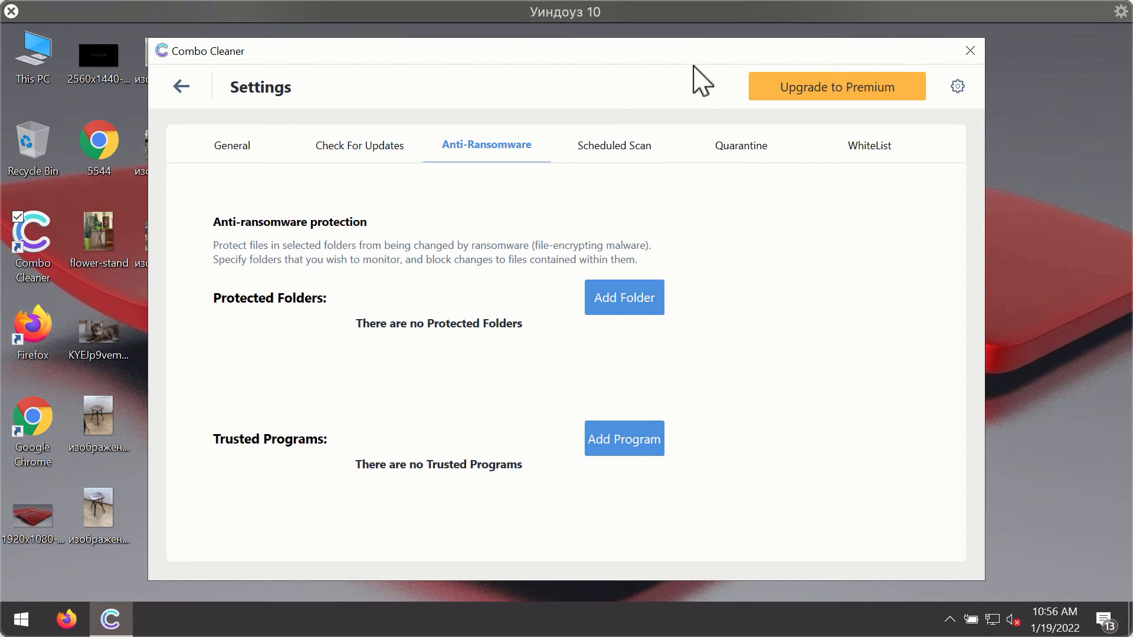
pyautogui.moveTo(180, 94)
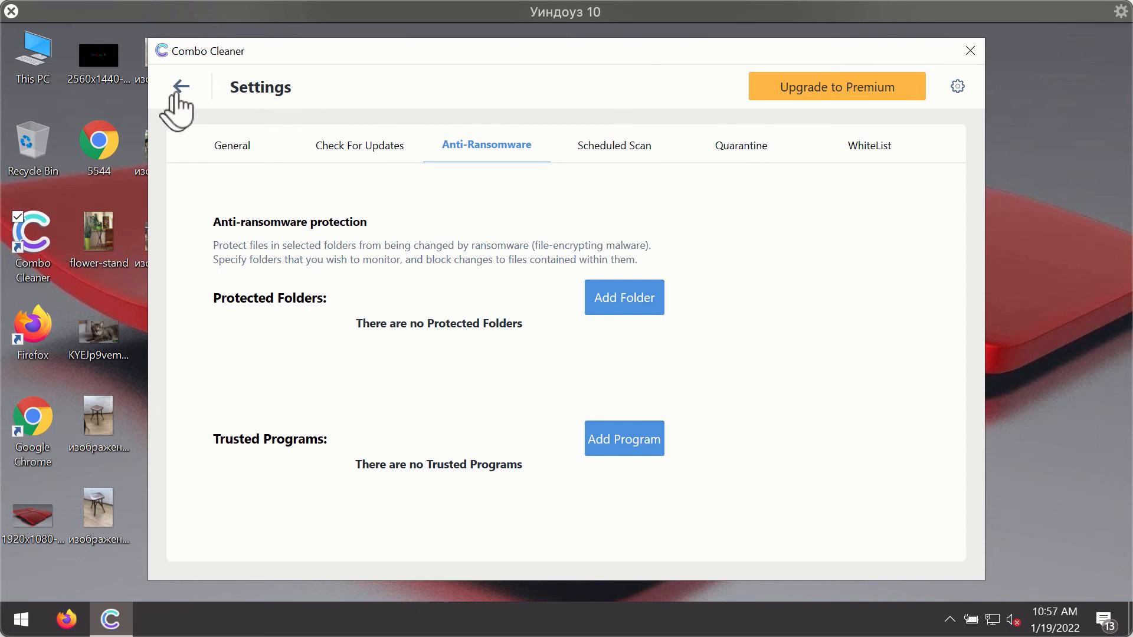
# Return to the running scan and cancel it, confirming to get the two Chrome adware results.
pyautogui.click(179, 88)
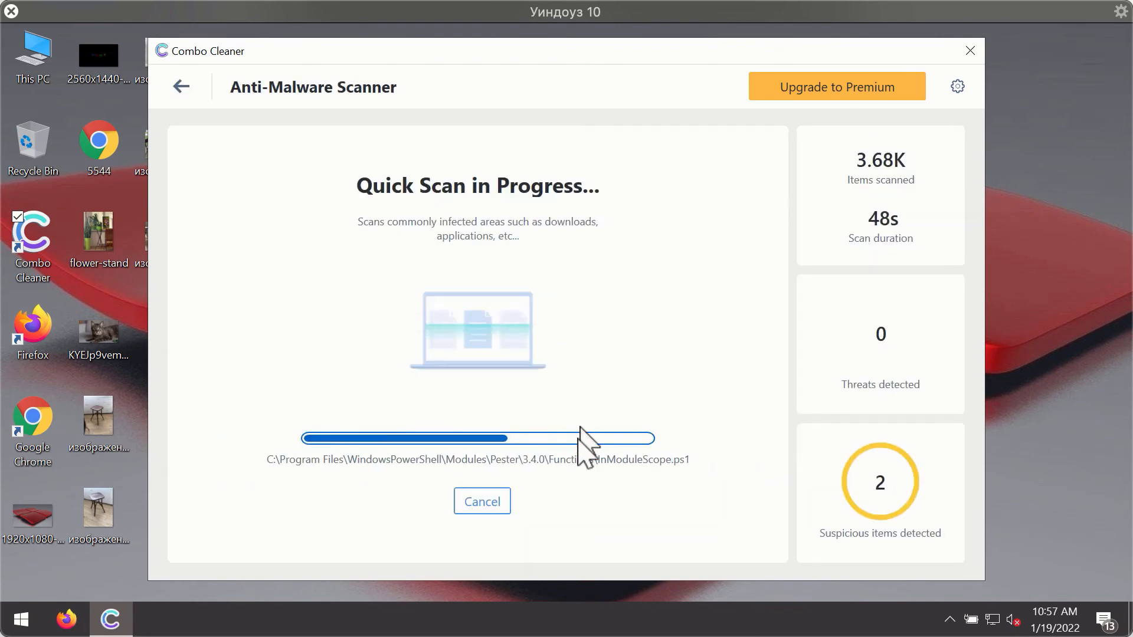
pyautogui.click(481, 501)
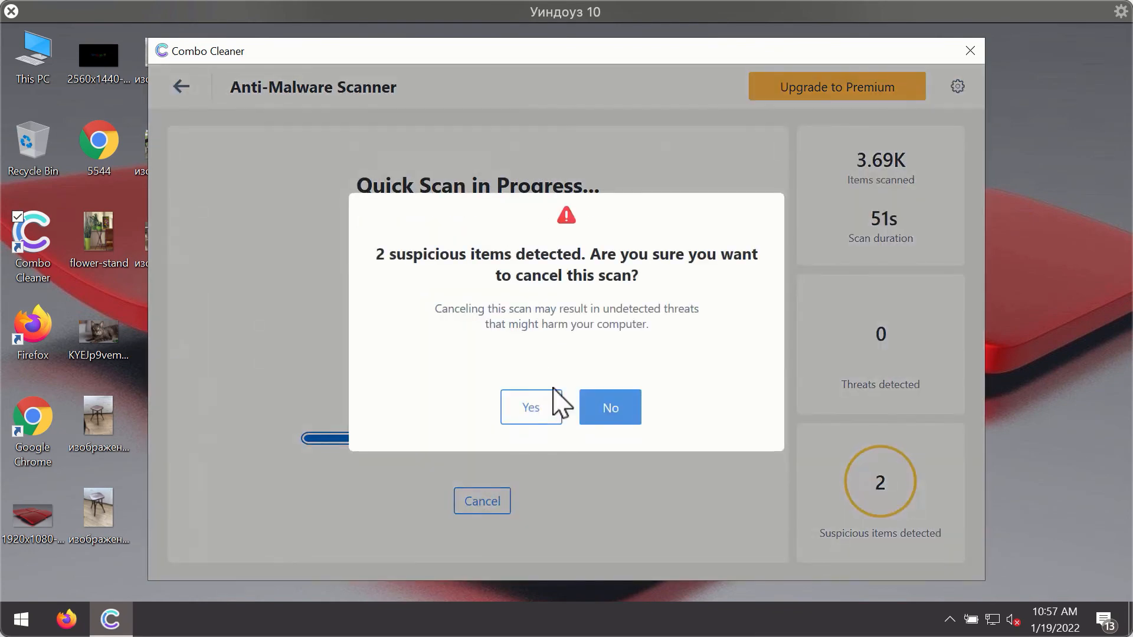
pyautogui.click(531, 407)
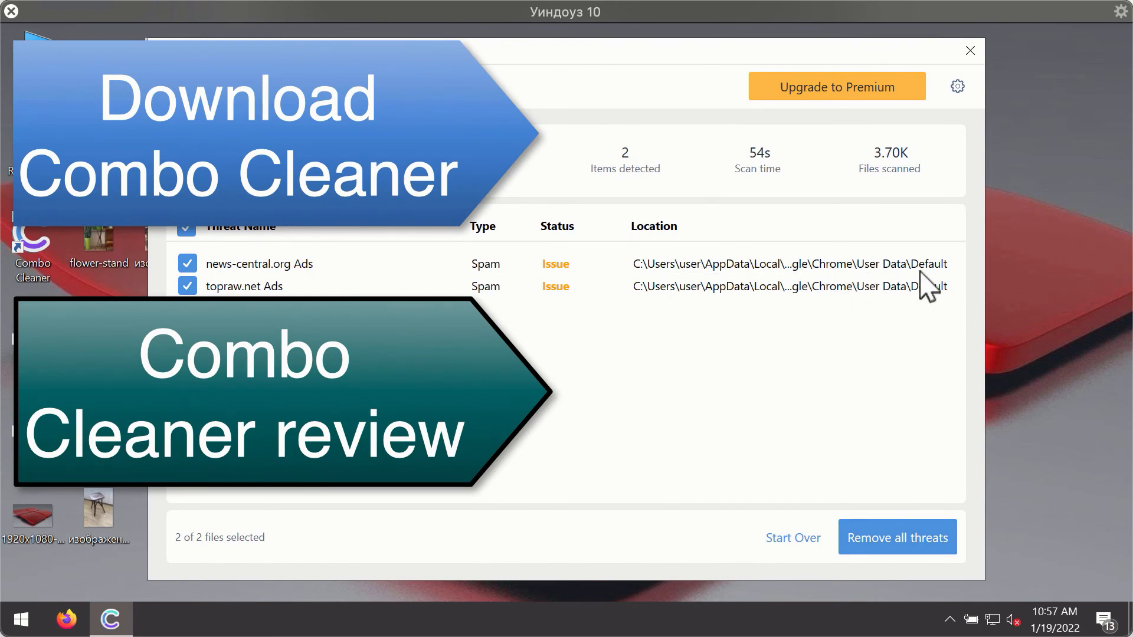
pyautogui.moveTo(913, 178)
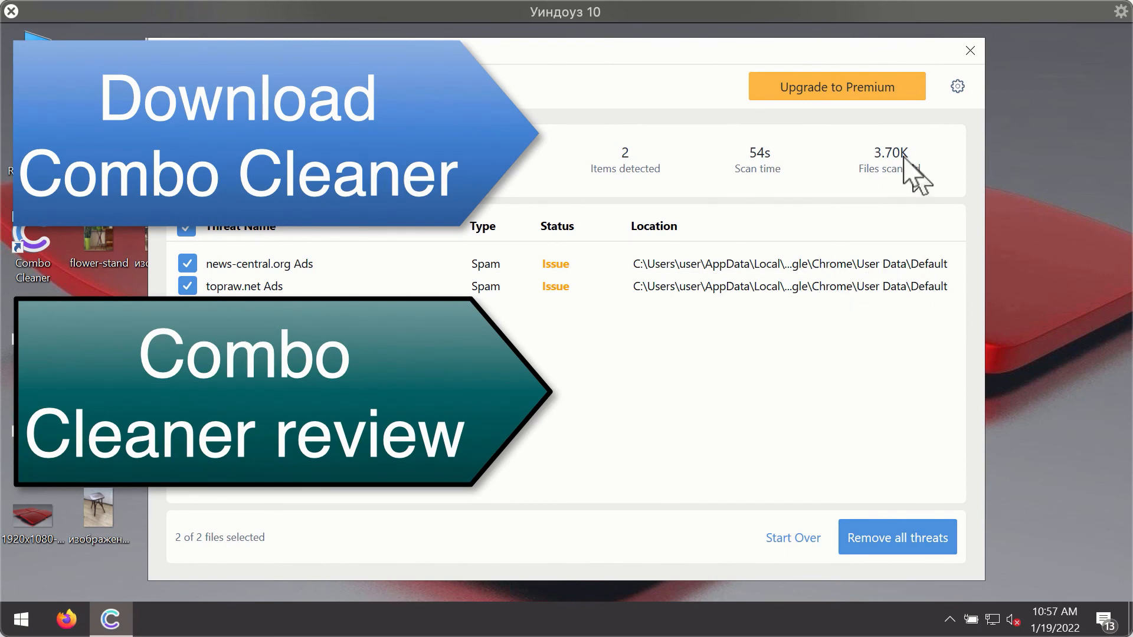
pyautogui.moveTo(831, 305)
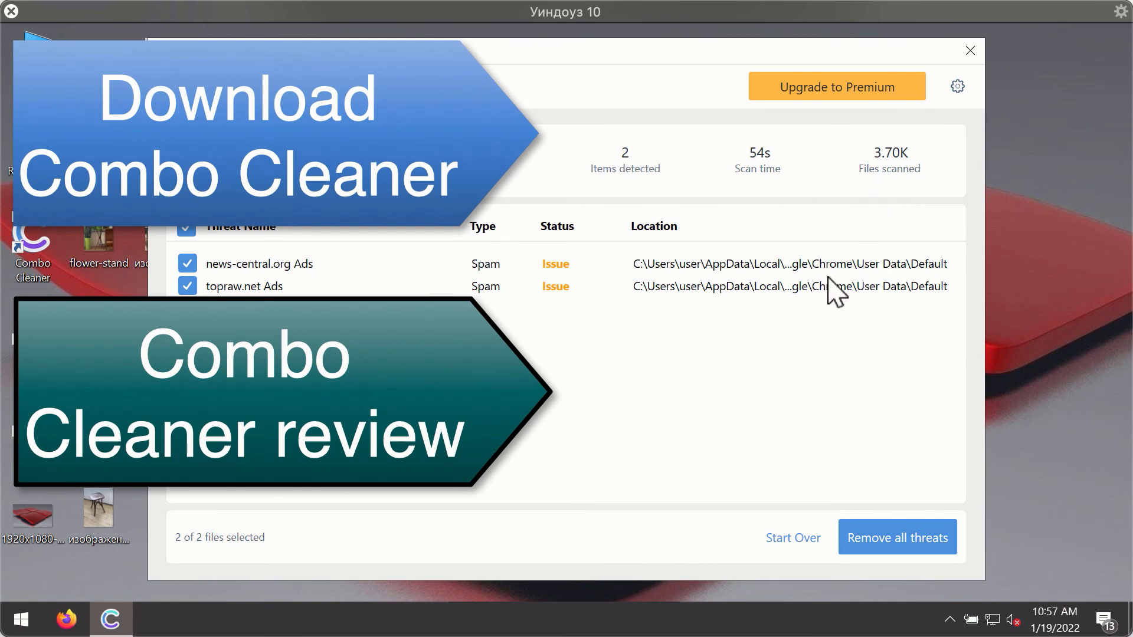
pyautogui.moveTo(837, 274)
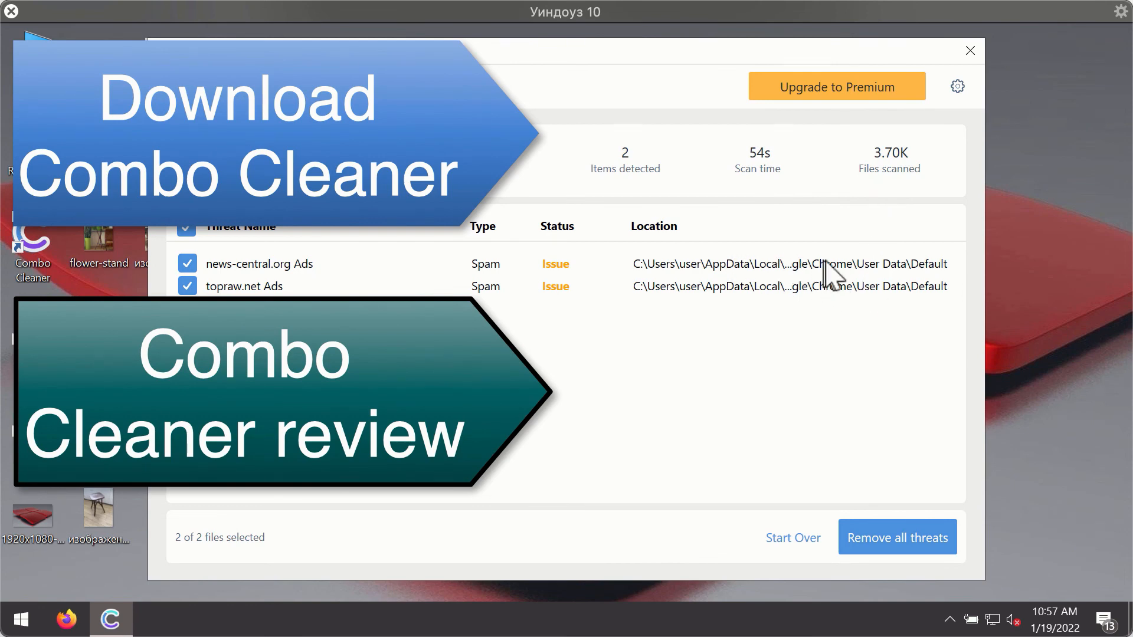